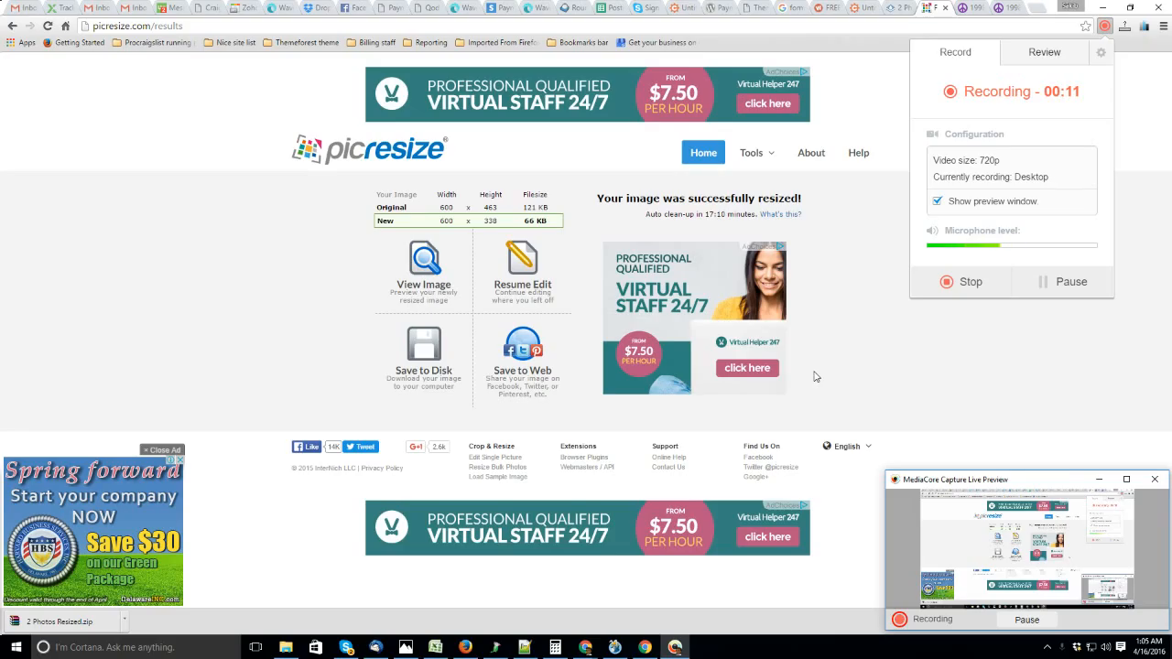
pyautogui.moveTo(778, 389)
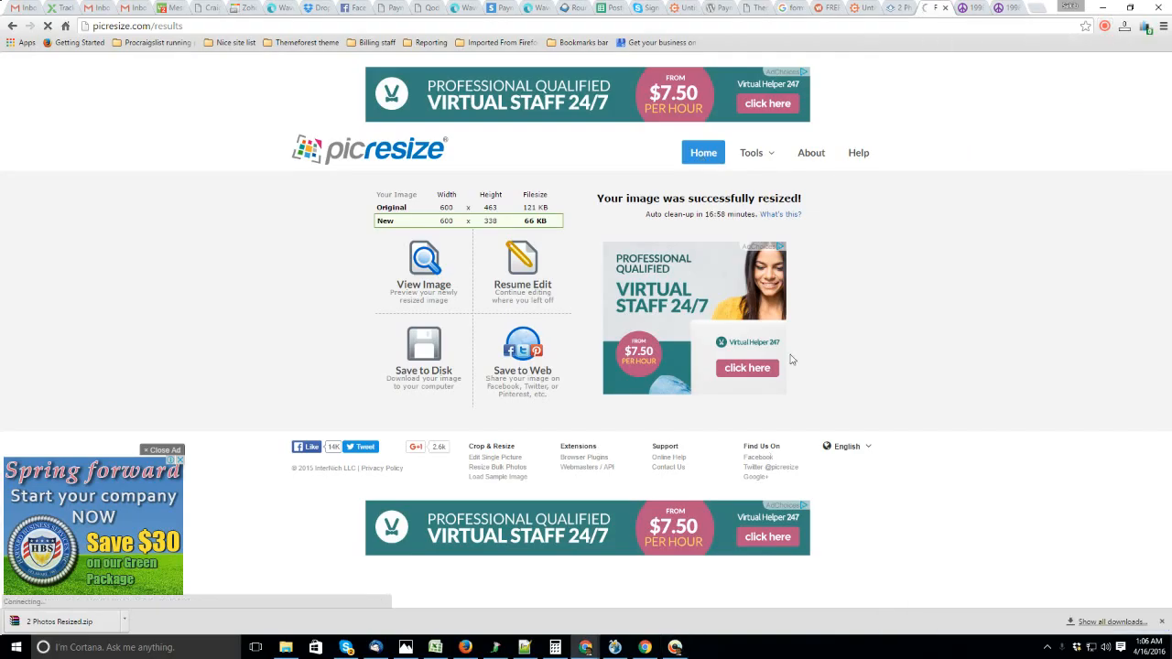
# - Start a new job and load the car photo into the crop-and-resize editor
pyautogui.click(702, 152)
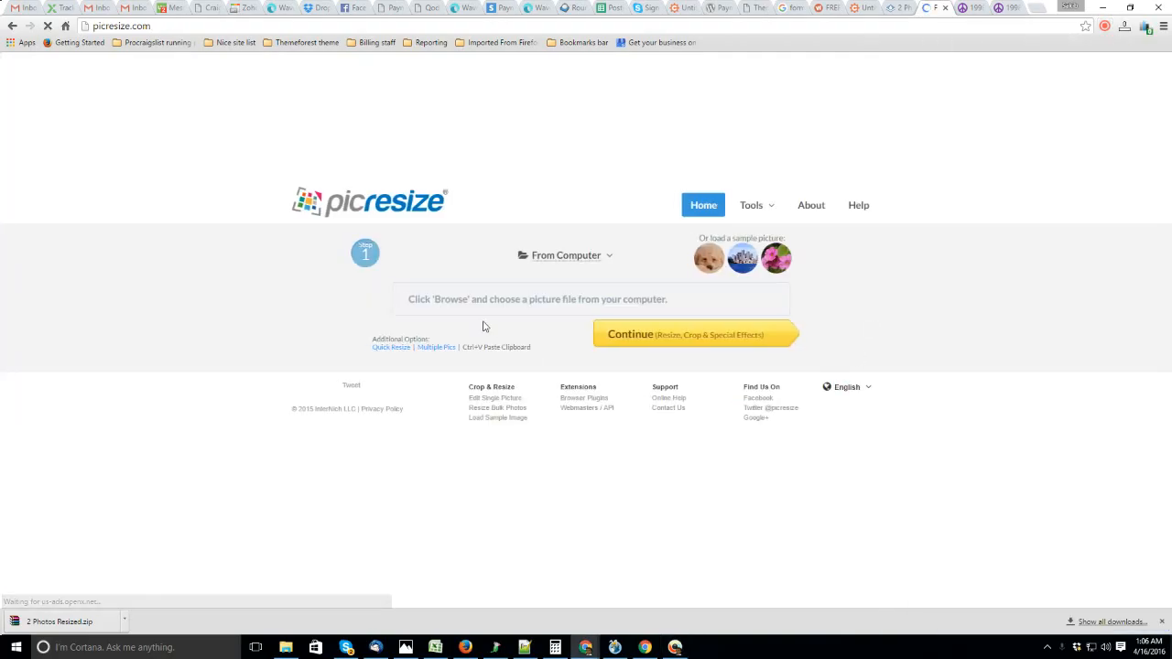
pyautogui.click(538, 298)
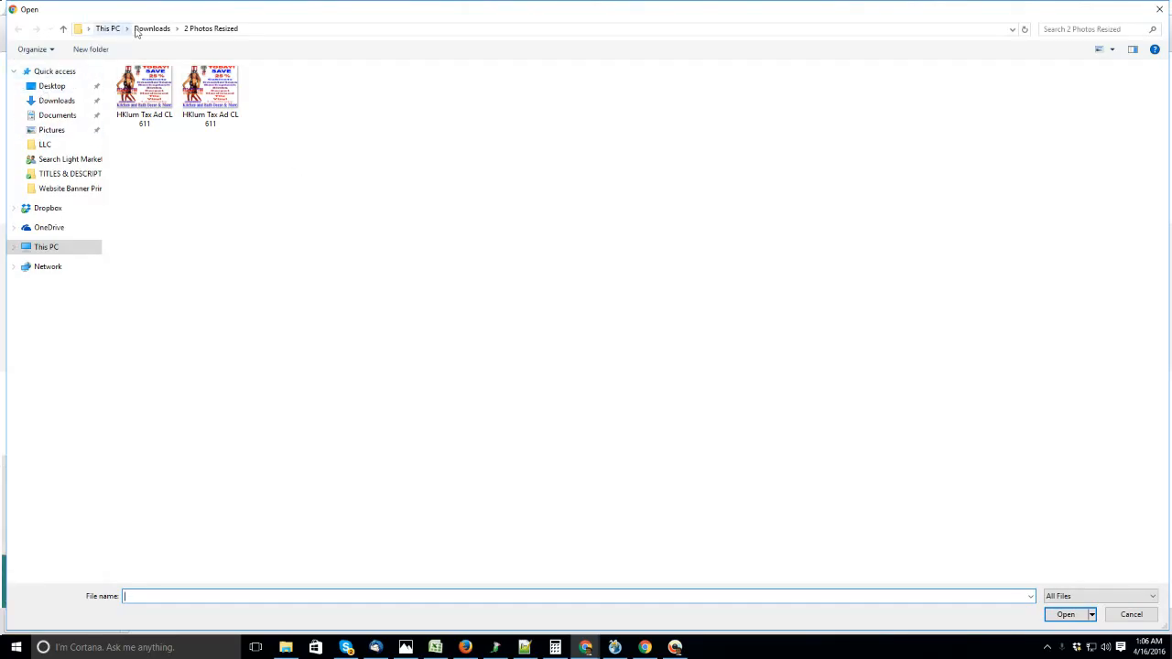
pyautogui.click(152, 28)
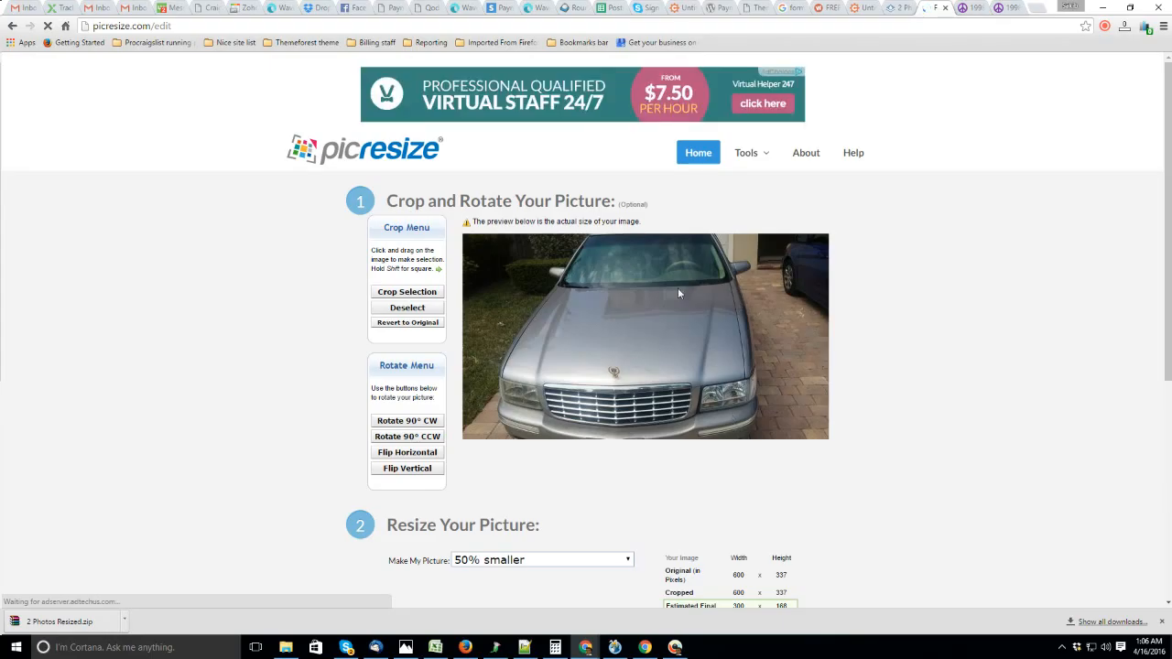
# - Scroll down the car photo's edit page and back up again
pyautogui.scroll(-3)
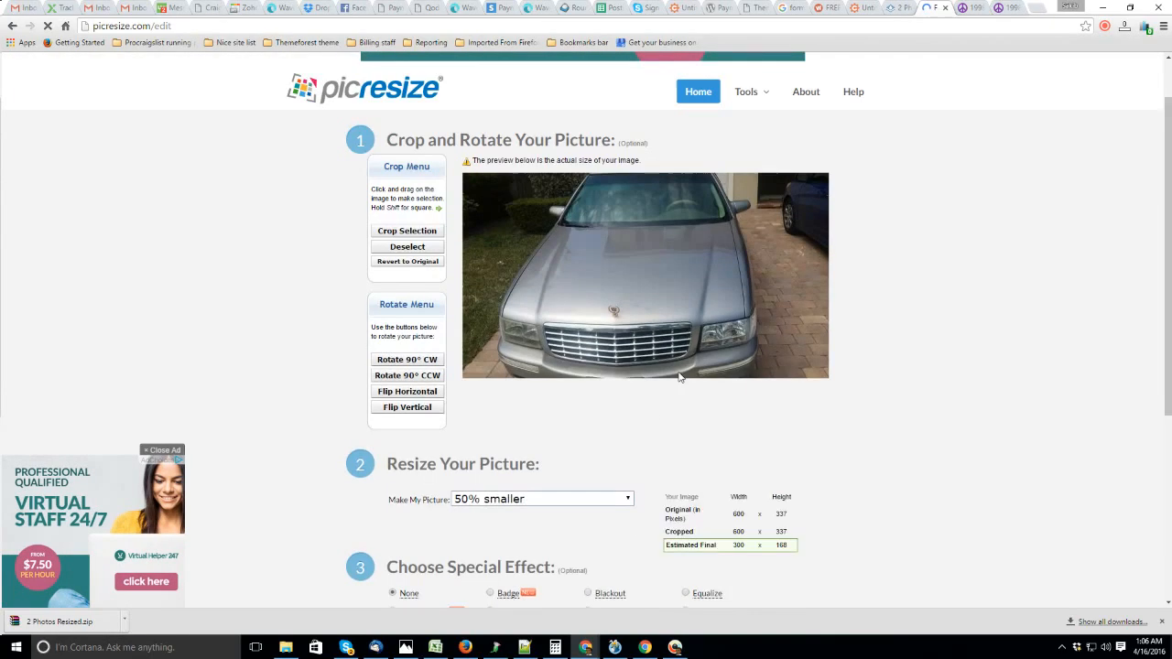
pyautogui.scroll(3)
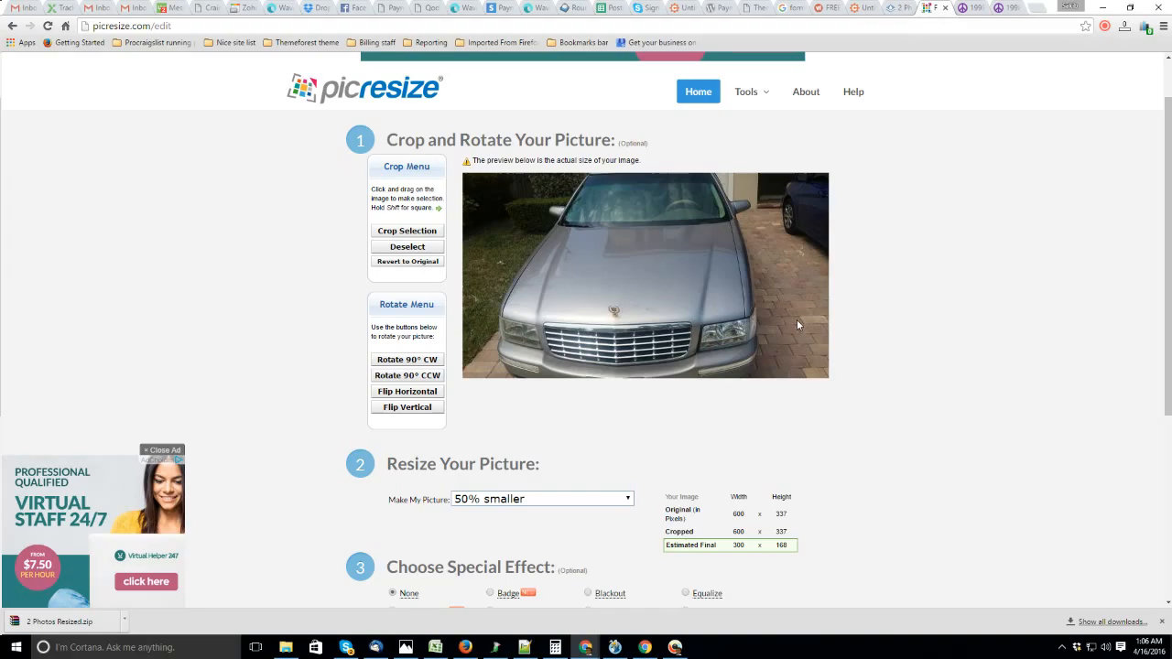
pyautogui.moveTo(1078, 308)
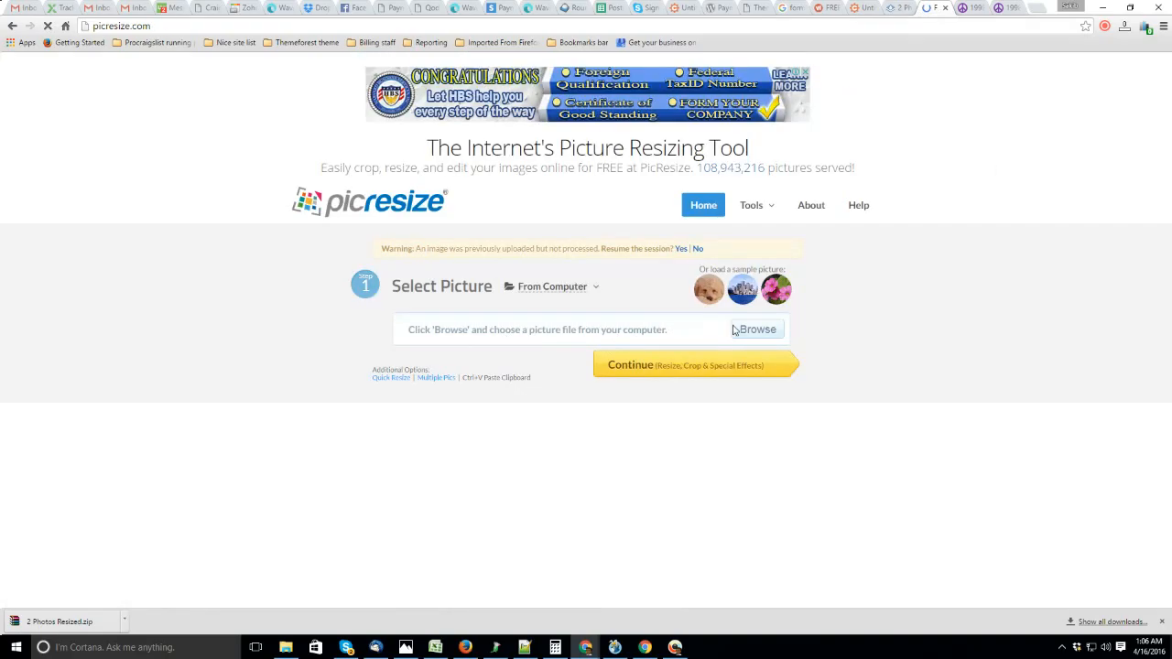
# - Upload 41.jpg from Dropbox's CABINET & COUNTERTOP PICTURES folder and continue to the editor
pyautogui.click(756, 329)
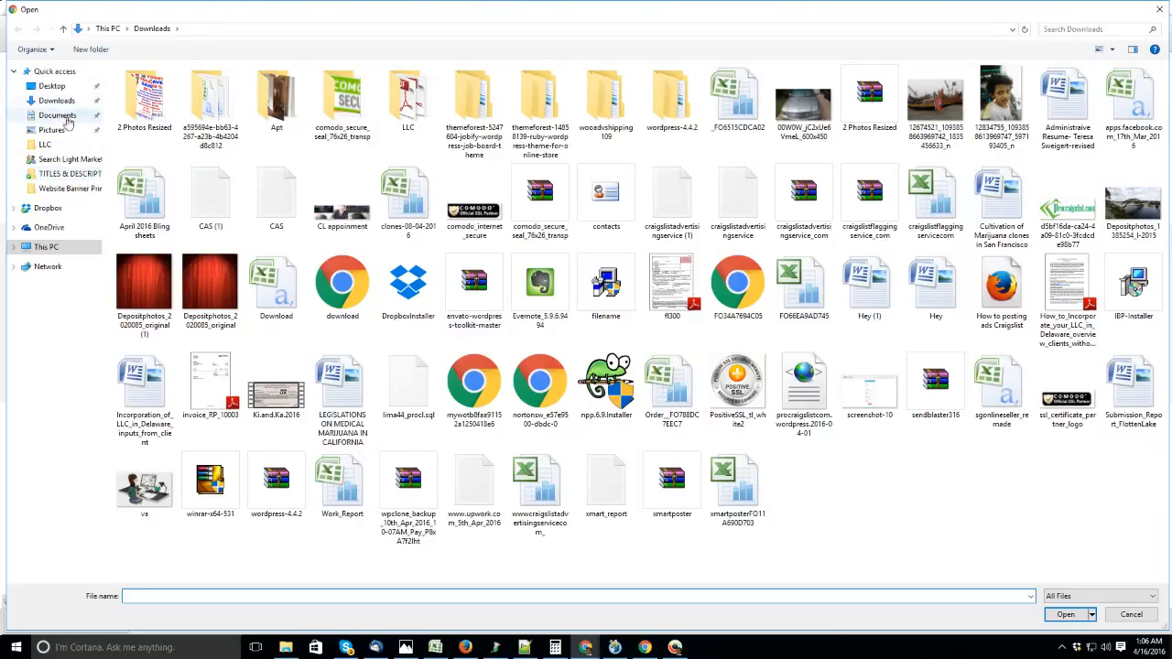
pyautogui.click(48, 208)
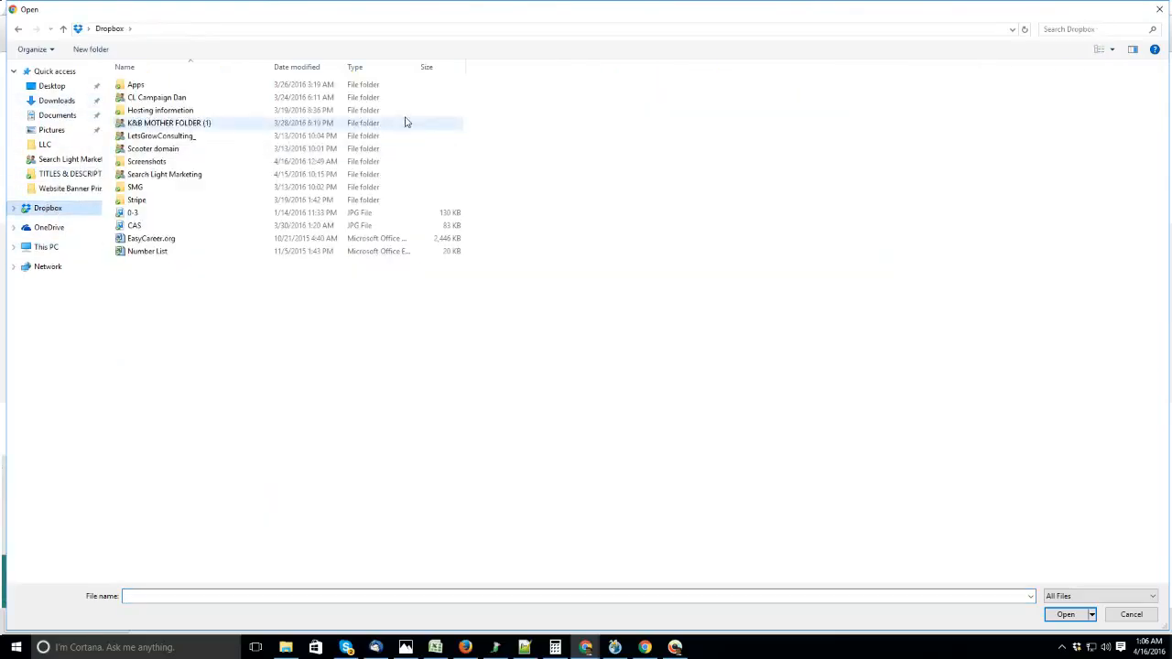
pyautogui.doubleClick(169, 123)
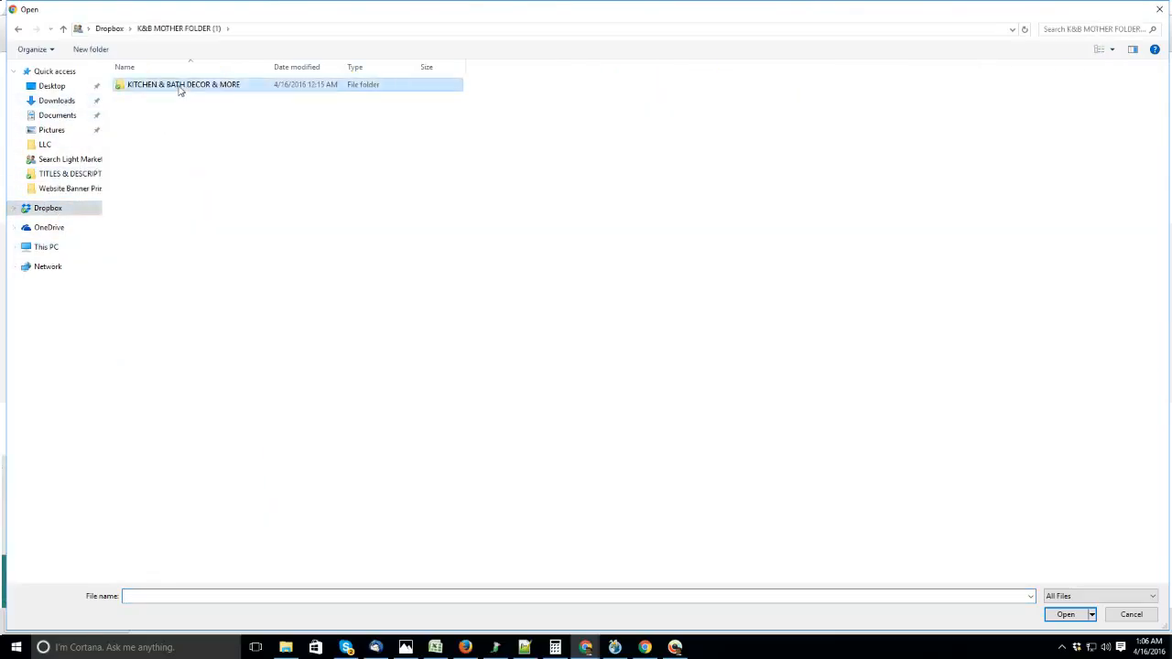
pyautogui.doubleClick(183, 84)
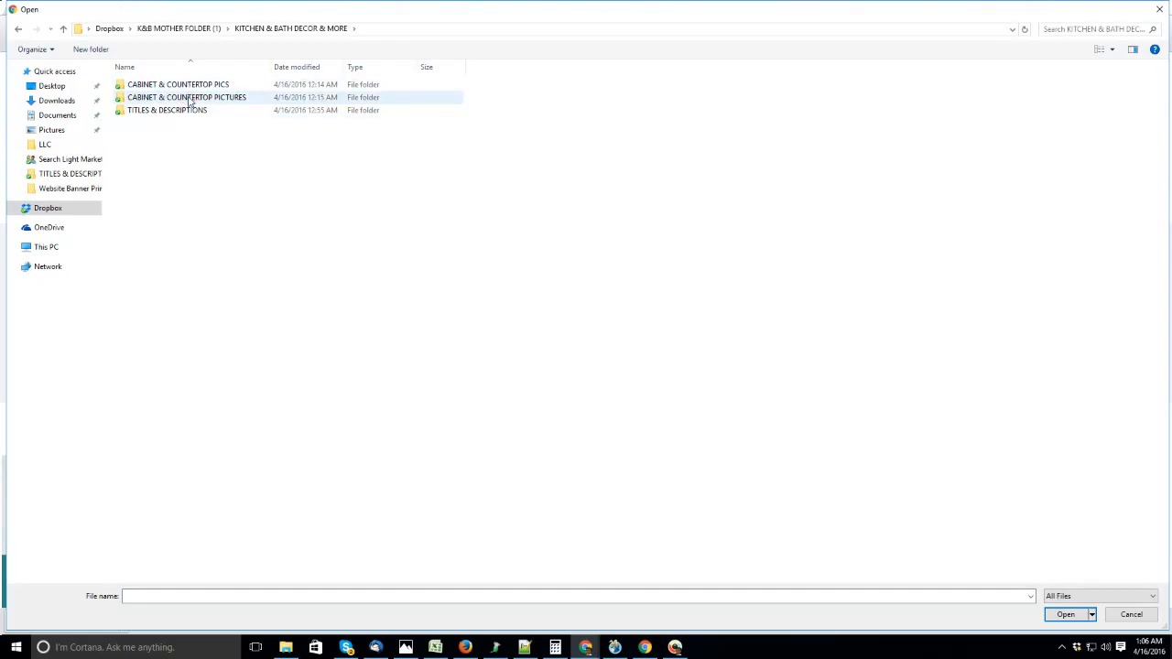
pyautogui.doubleClick(187, 97)
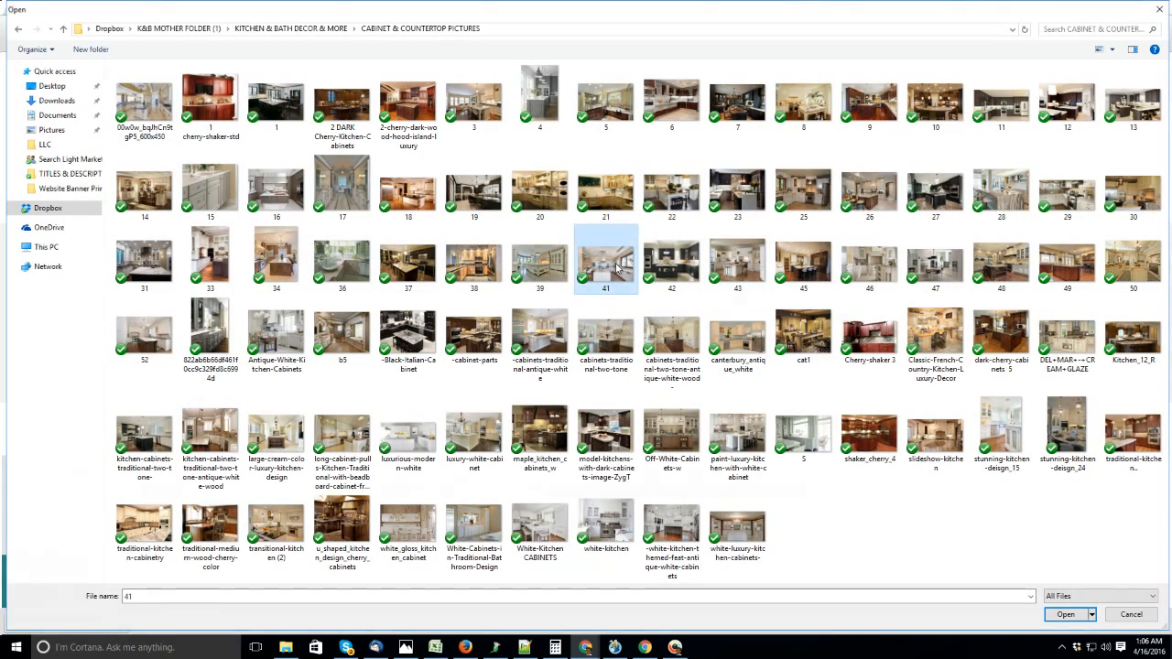
pyautogui.click(1065, 614)
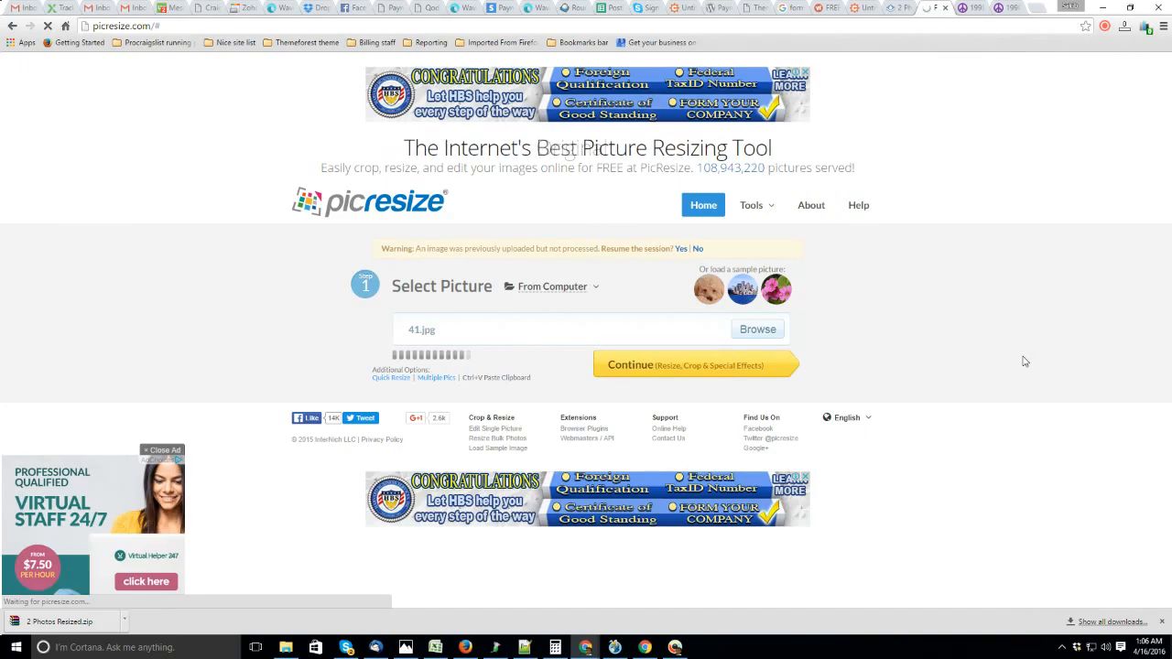
pyautogui.click(695, 364)
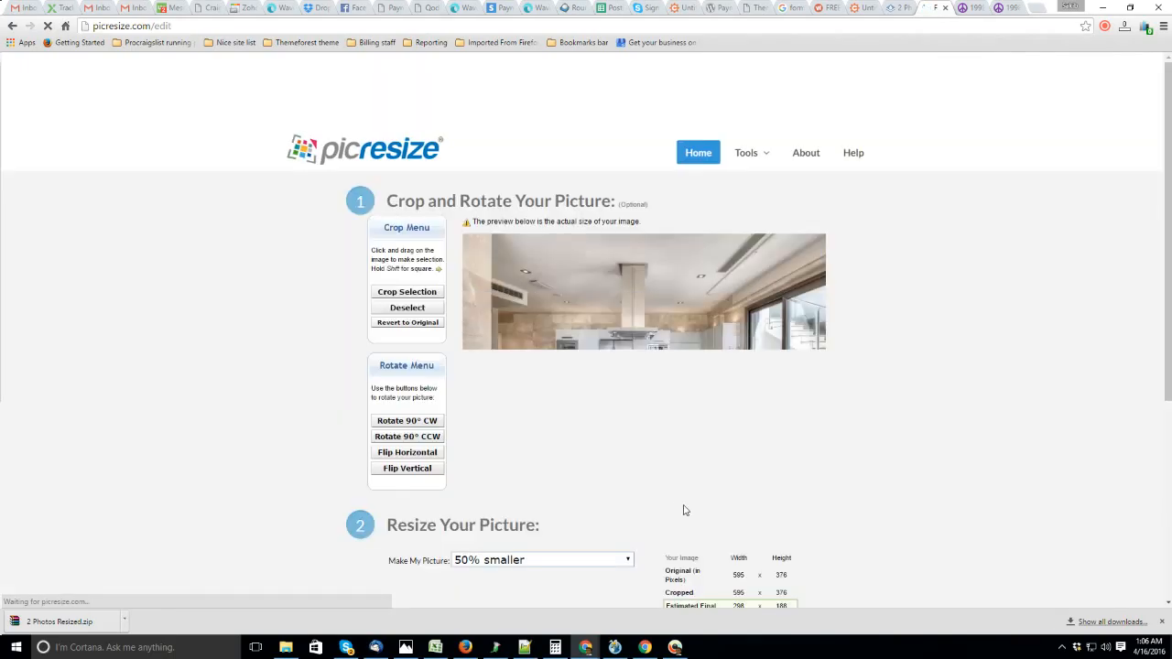
# - Scroll through the resize options with Custom Size set, and pick the Frame Border effect
pyautogui.scroll(-3)
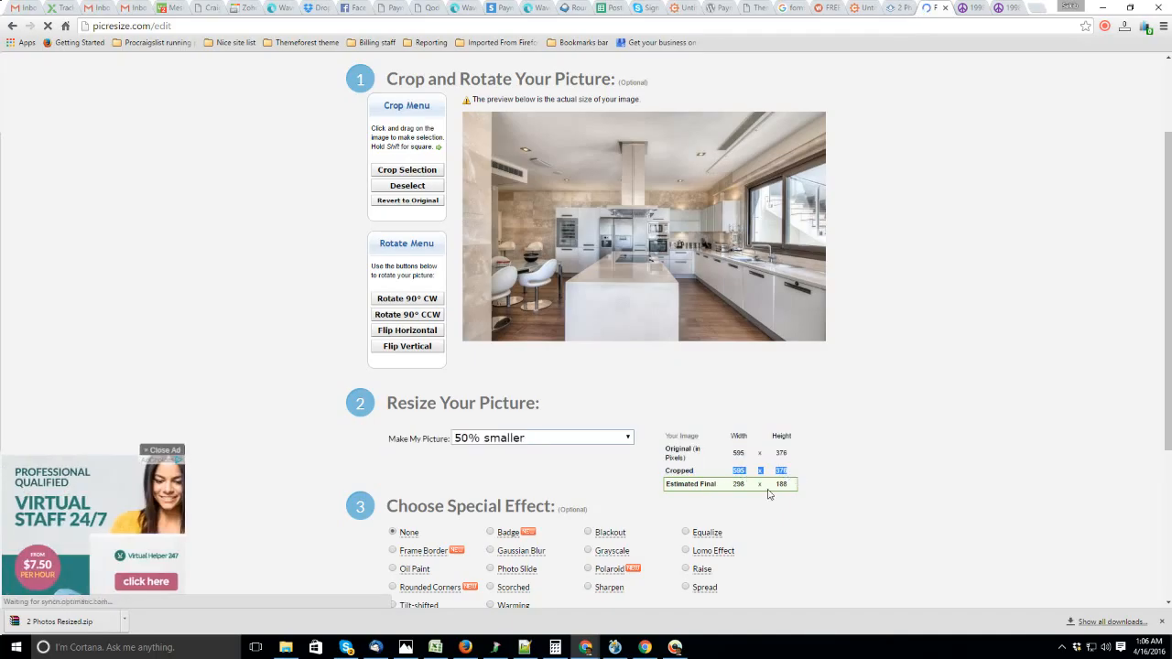
pyautogui.scroll(-3)
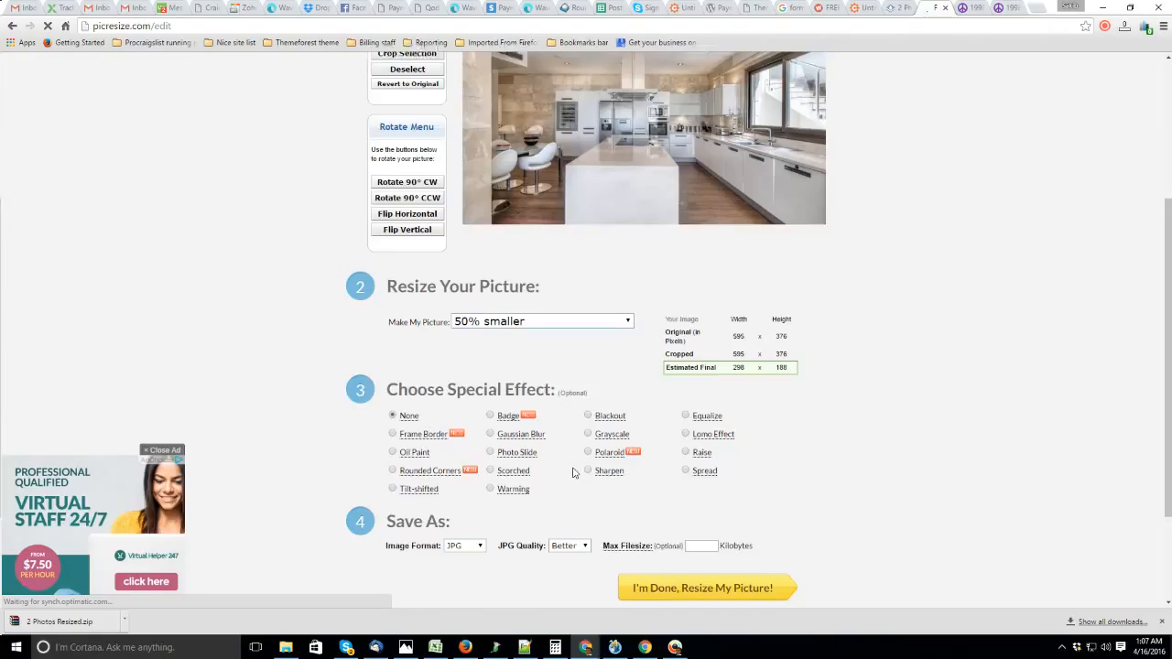
pyautogui.scroll(3)
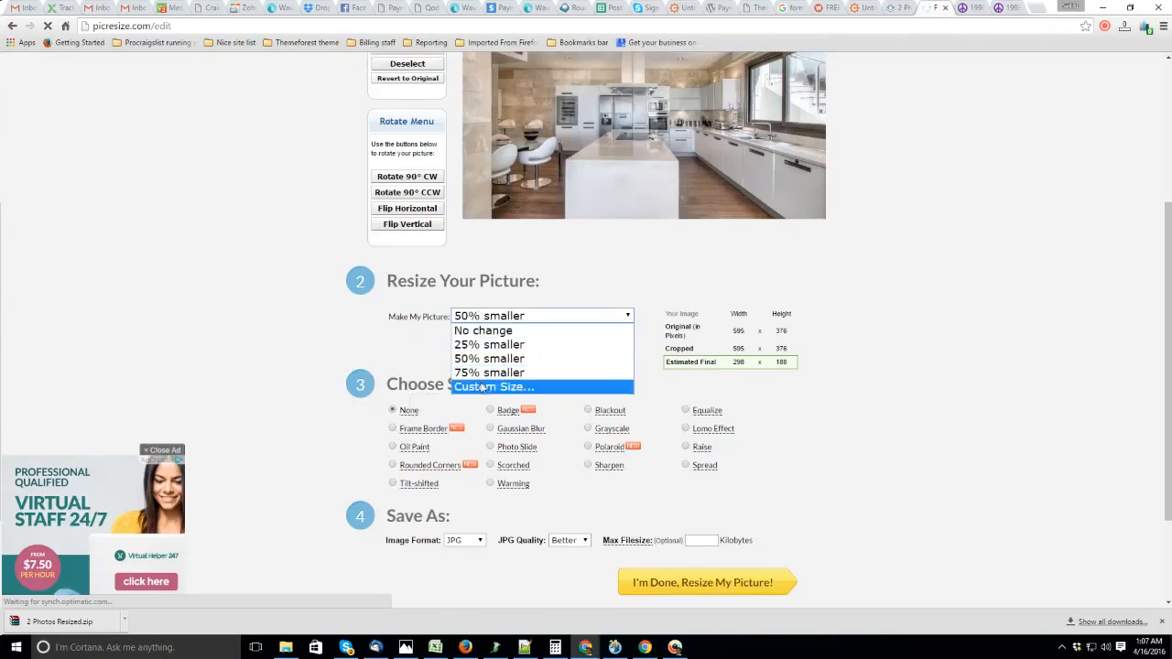
pyautogui.click(494, 386)
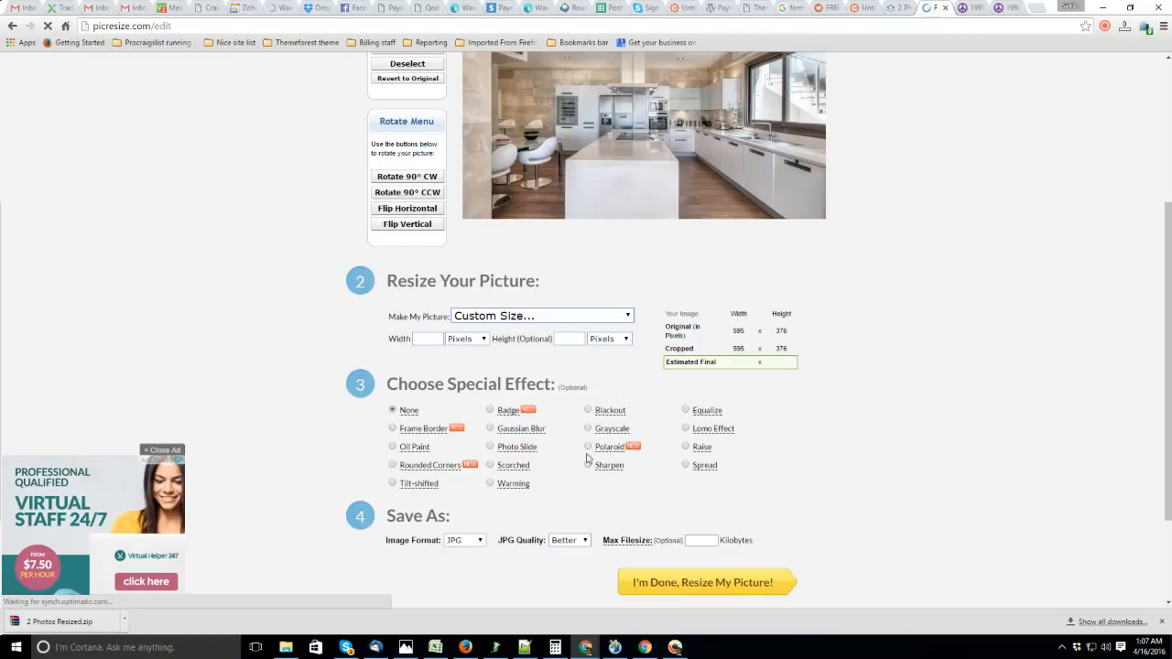
# - Set the frame border width to 10 pixels and its colour to white (#FFFFFF)
pyautogui.click(392, 428)
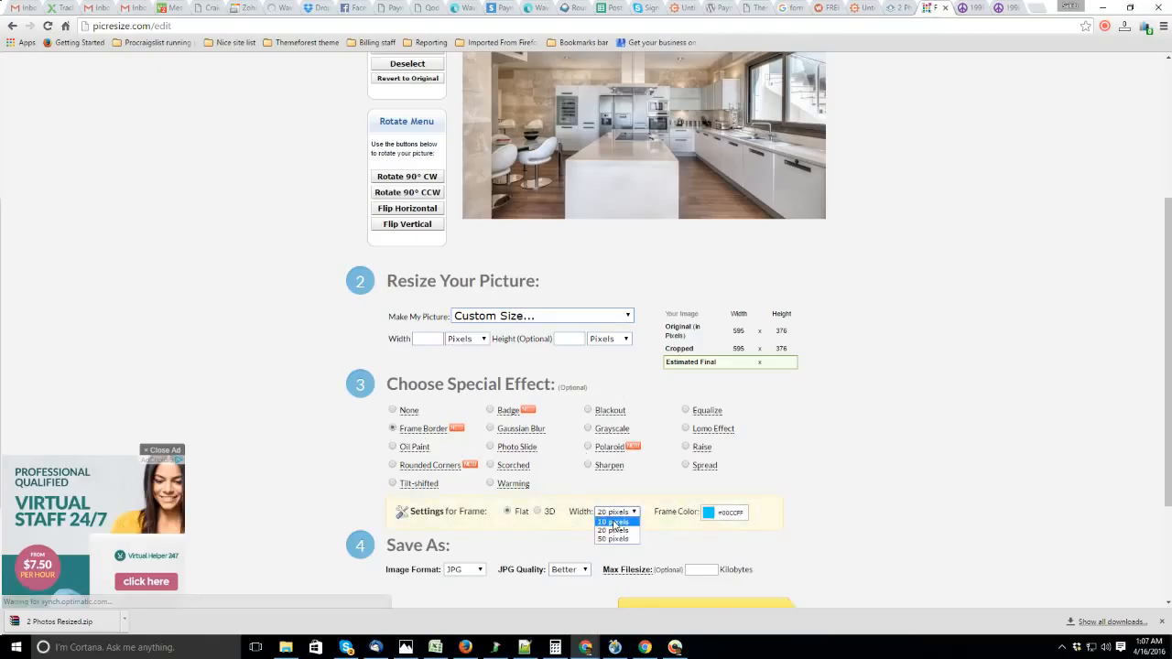
pyautogui.click(613, 521)
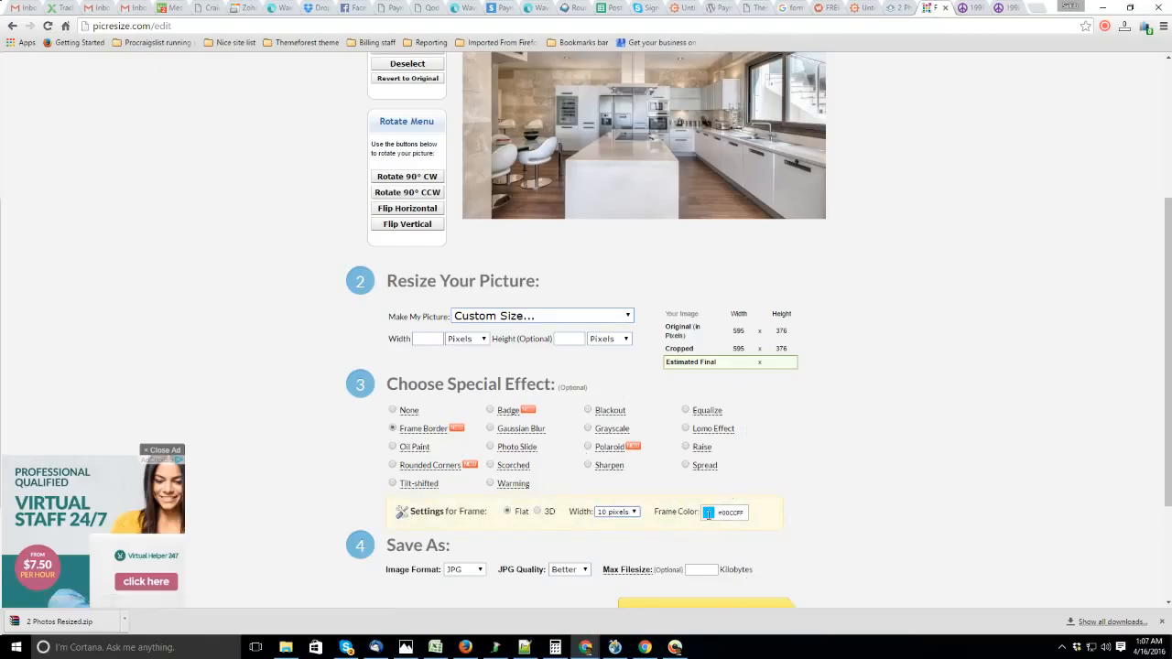
pyautogui.click(724, 512)
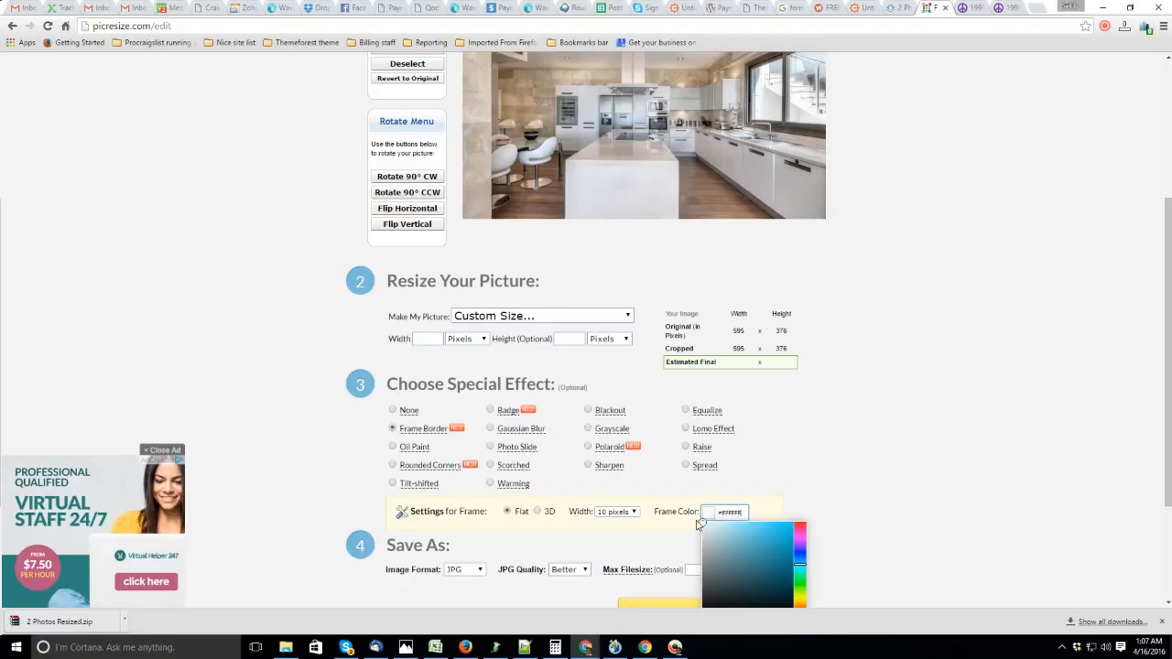
pyautogui.click(893, 438)
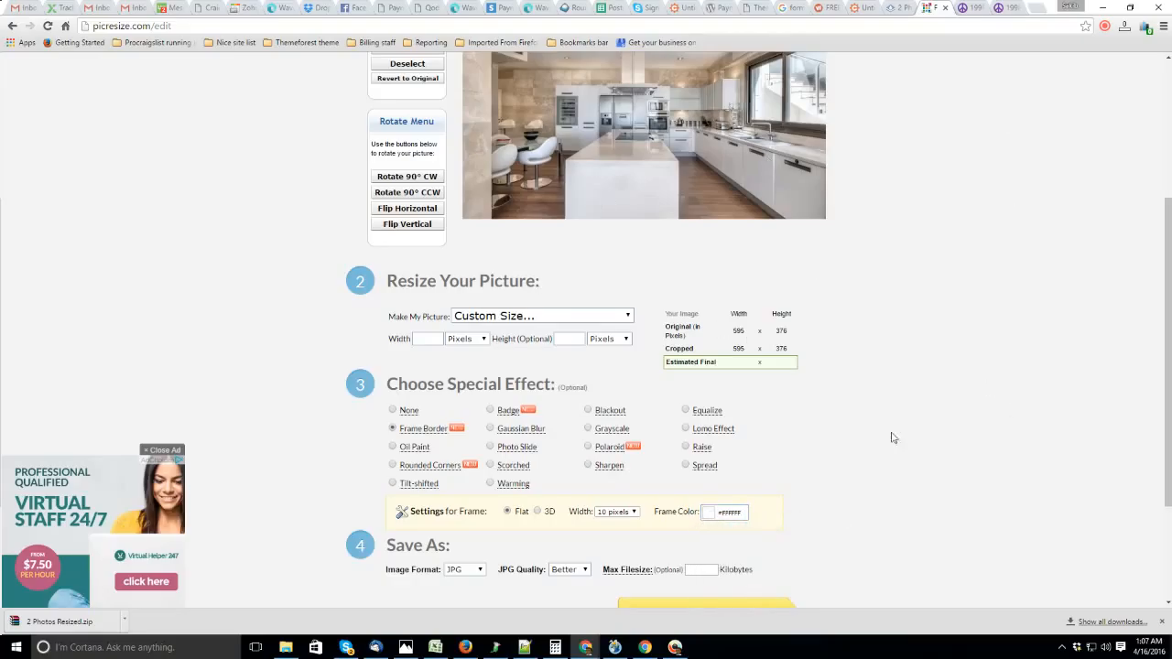
pyautogui.moveTo(513, 348)
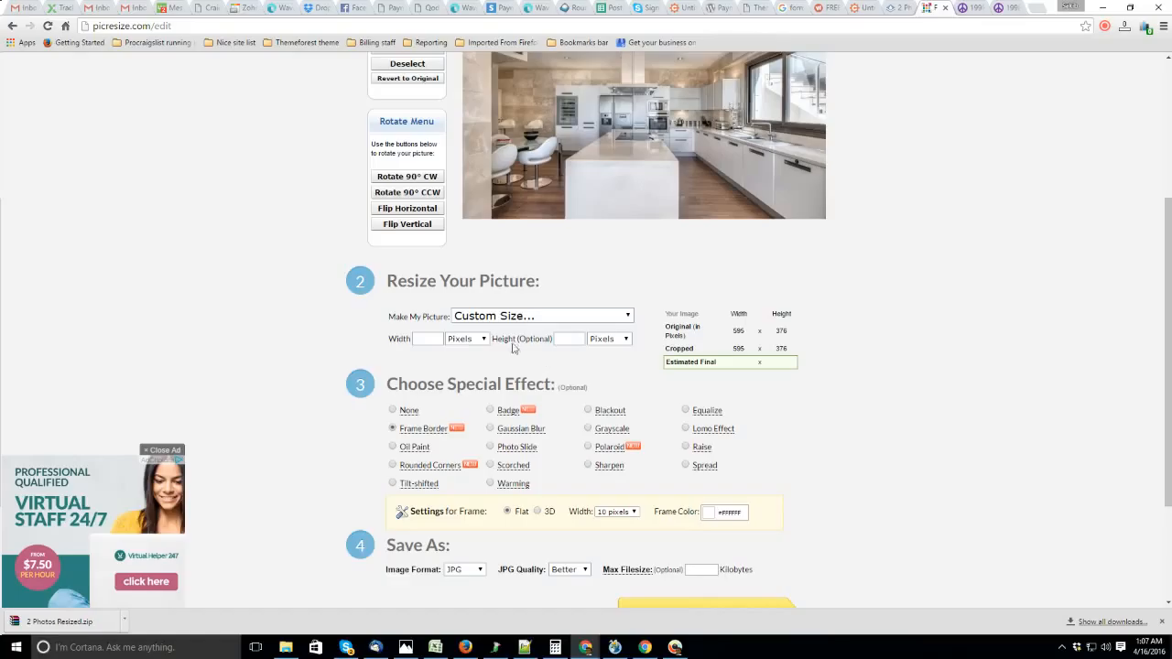
# - Enter a custom size of 580 wide by 318 high
pyautogui.click(427, 338)
pyautogui.write('580')
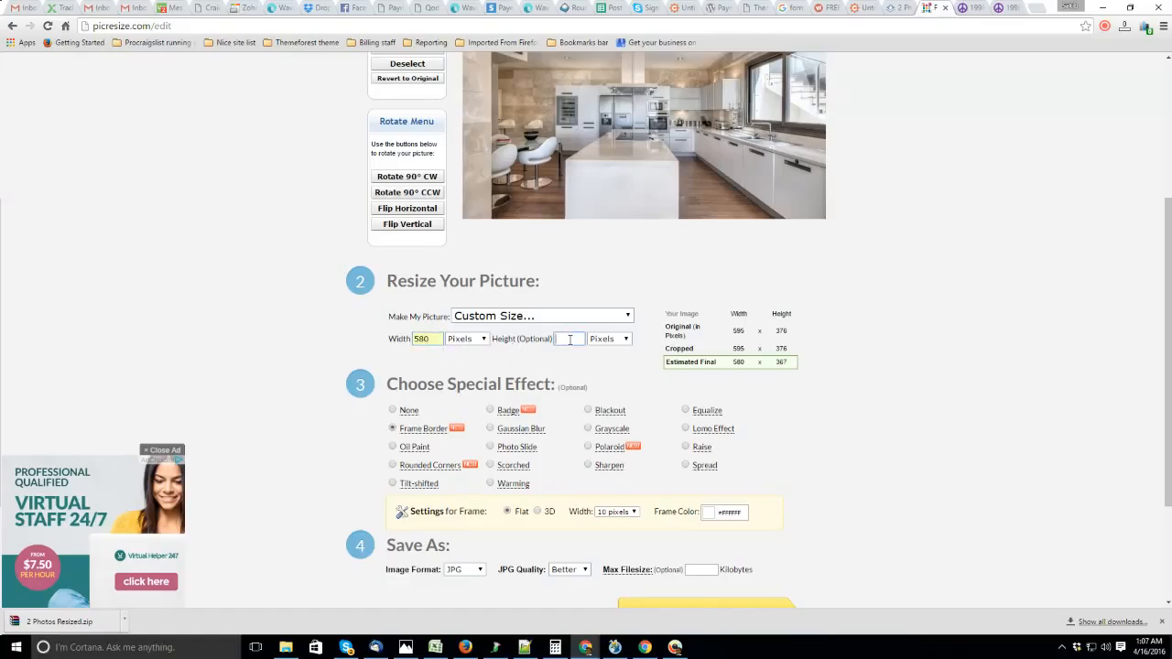
pyautogui.click(569, 338)
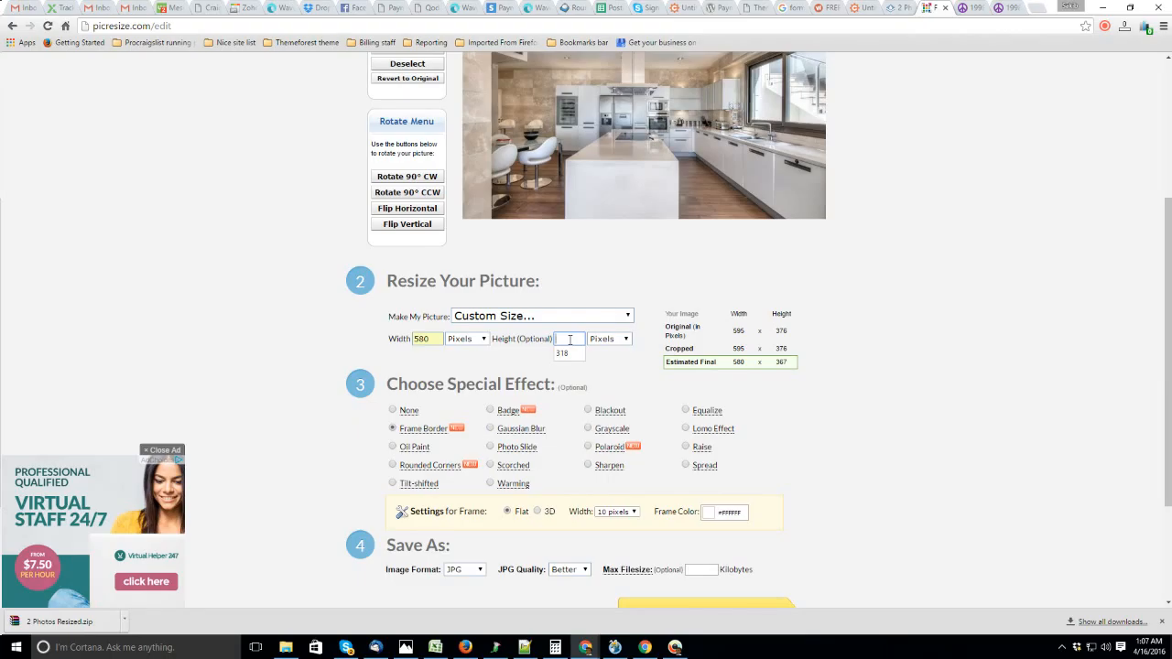
pyautogui.write('318')
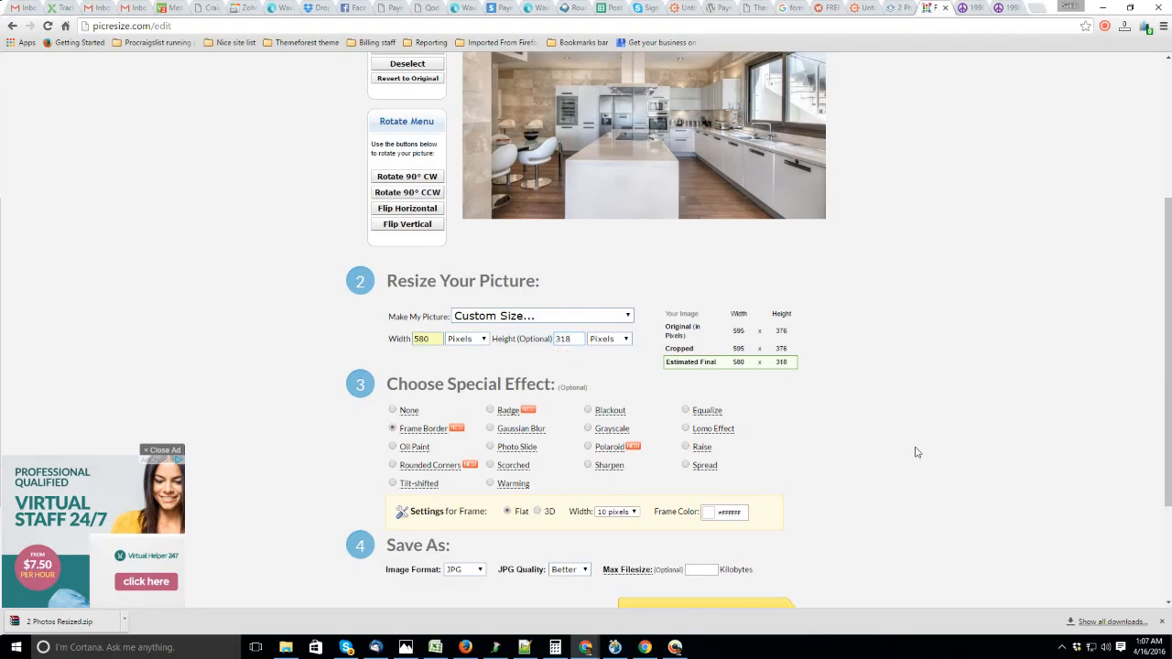
# - Resize the framed picture and open the View Image preview
pyautogui.scroll(-3)
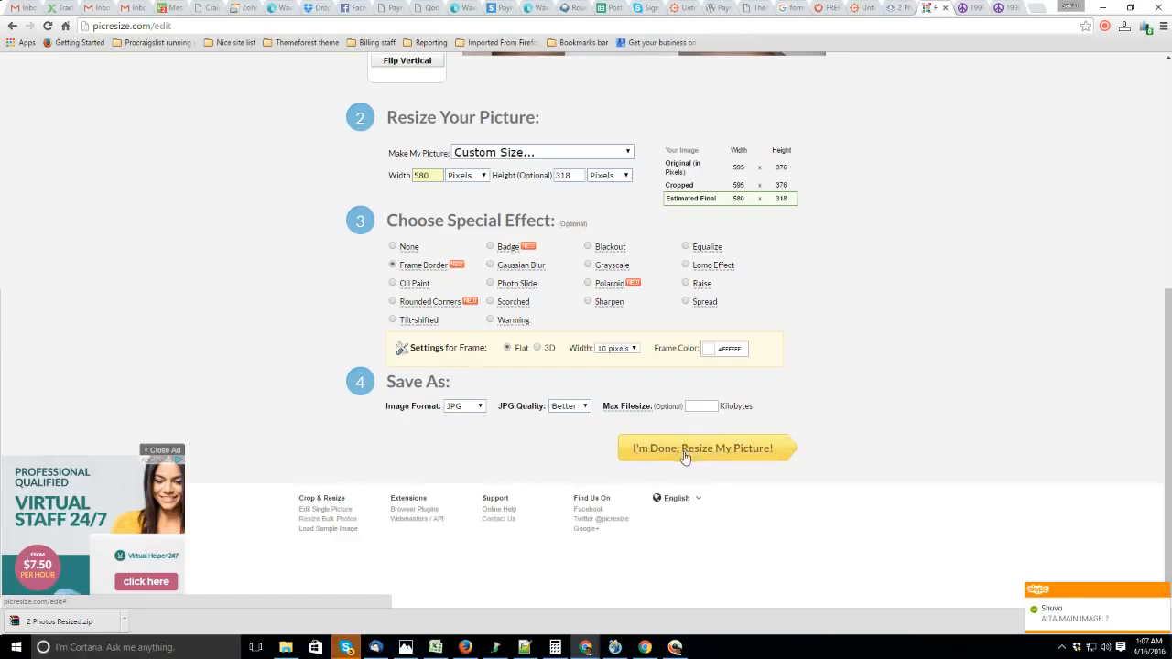
pyautogui.click(702, 448)
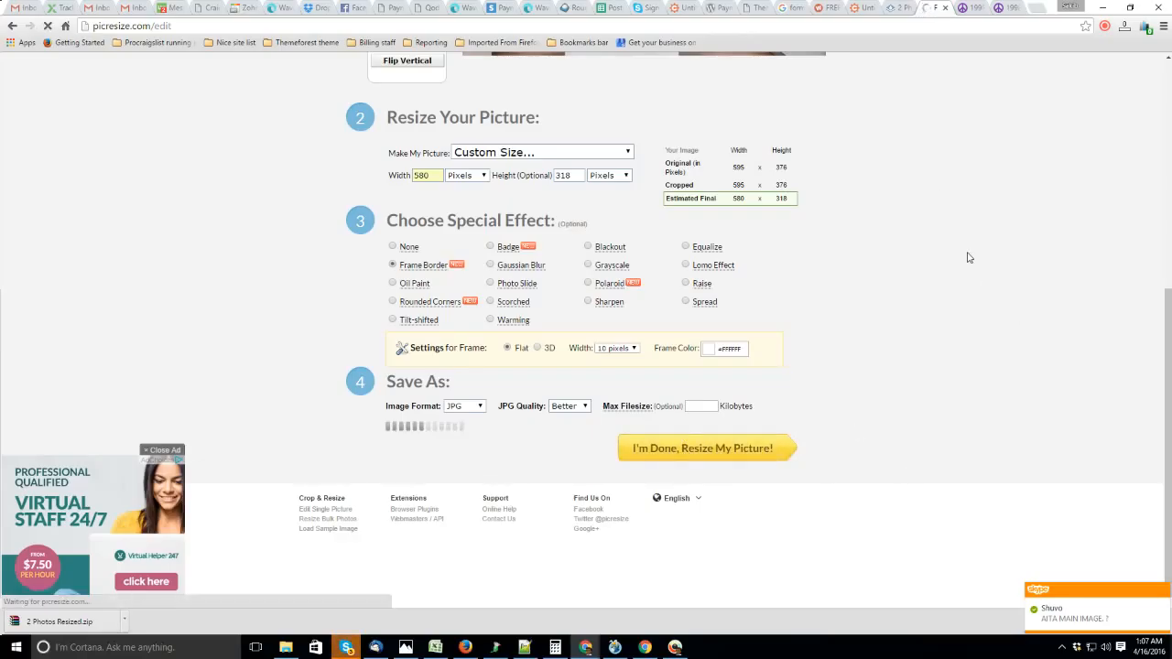
pyautogui.click(702, 448)
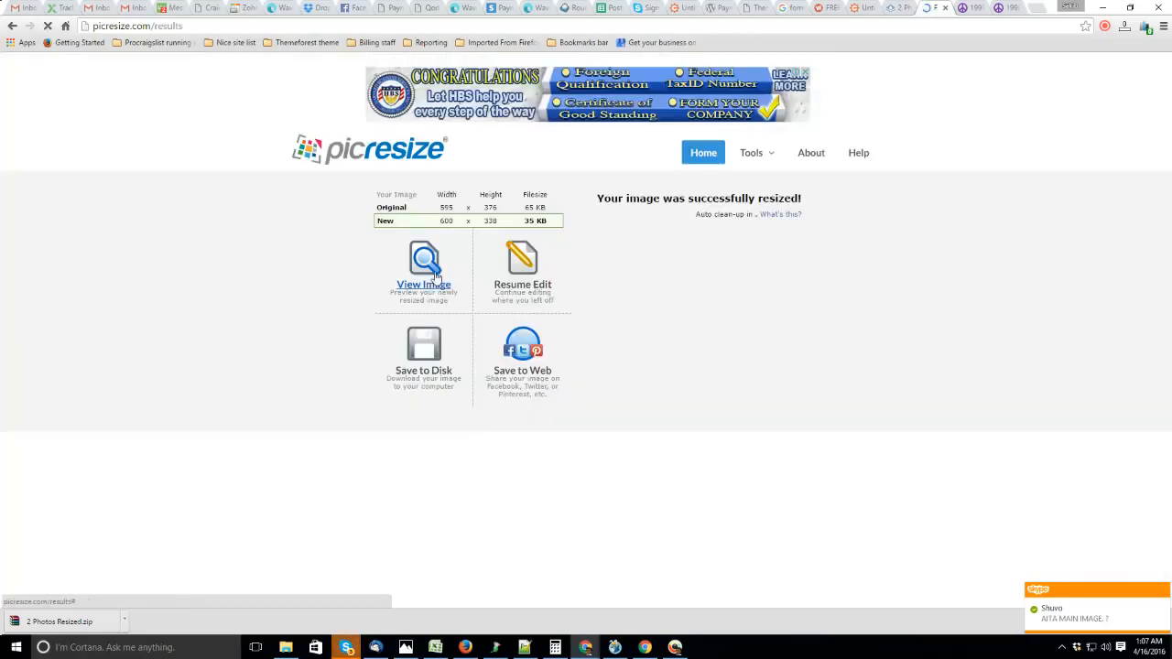
pyautogui.click(423, 270)
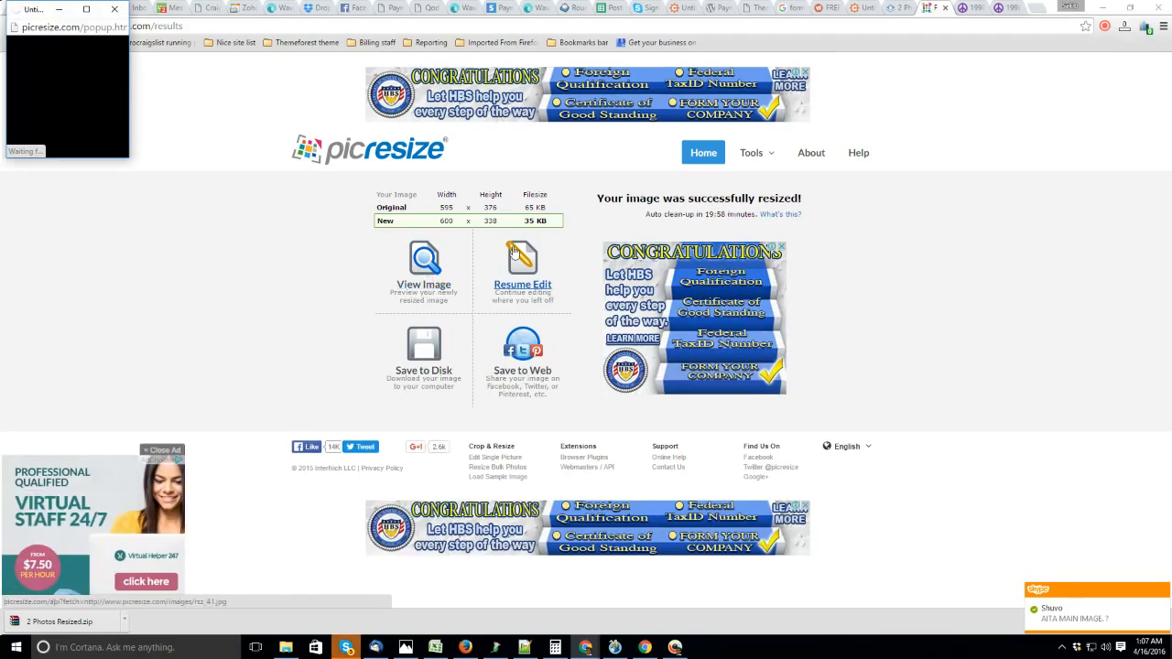
# - Inspect the resized, white-framed kitchen photo in the preview popup
pyautogui.click(423, 266)
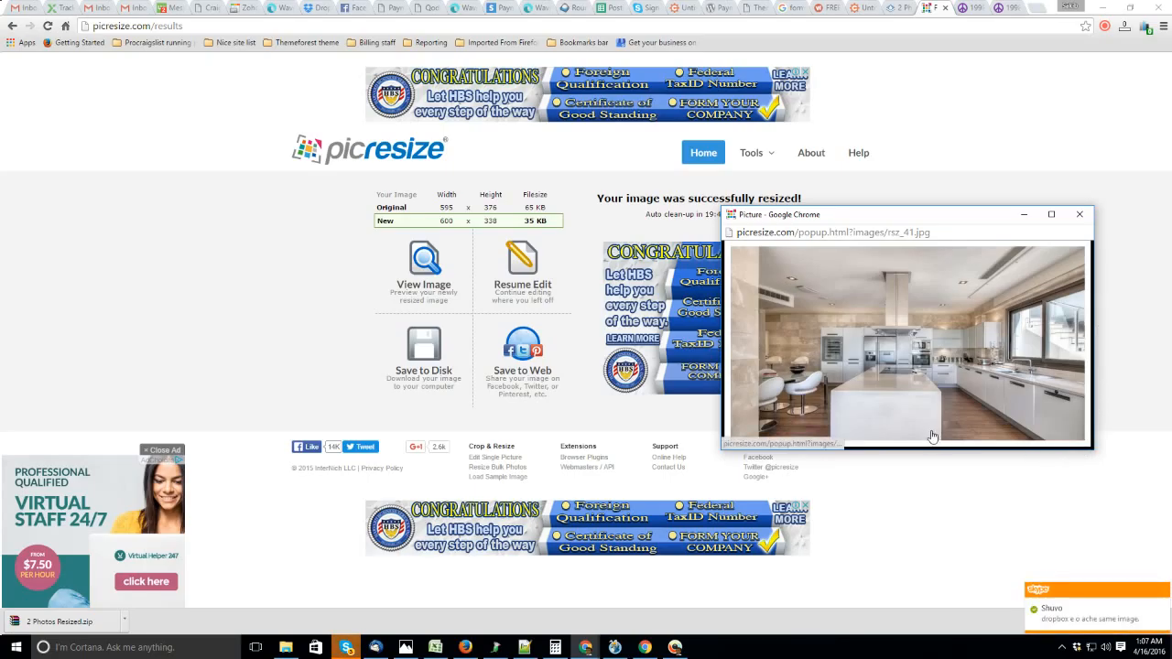
pyautogui.moveTo(783, 256)
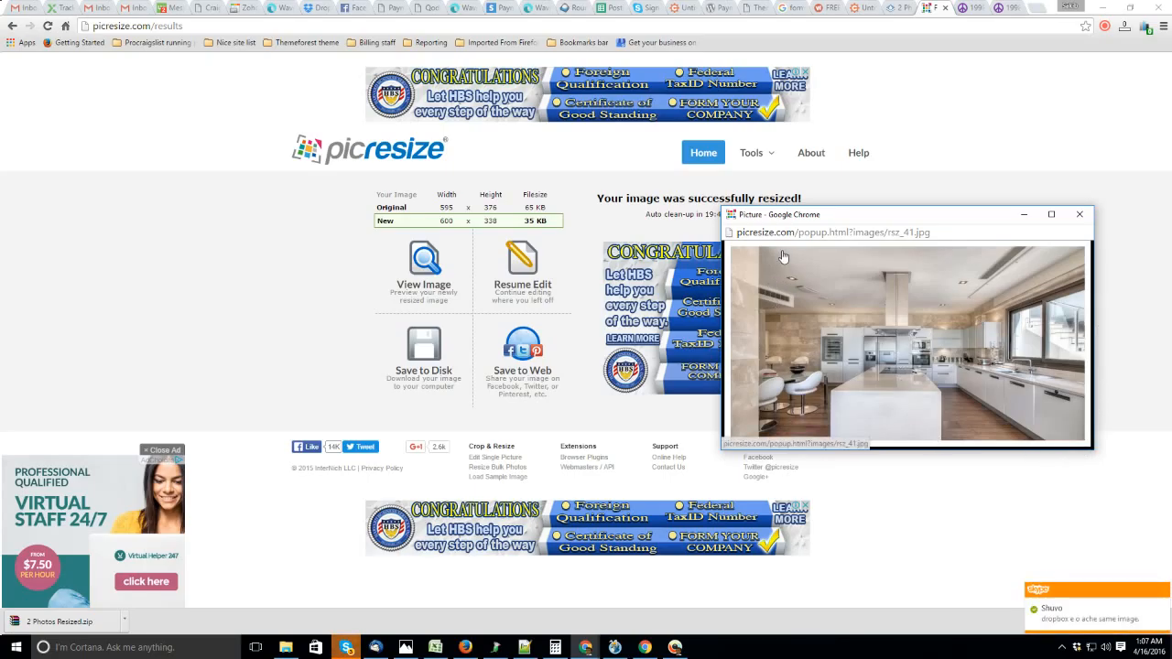
pyautogui.moveTo(1012, 348)
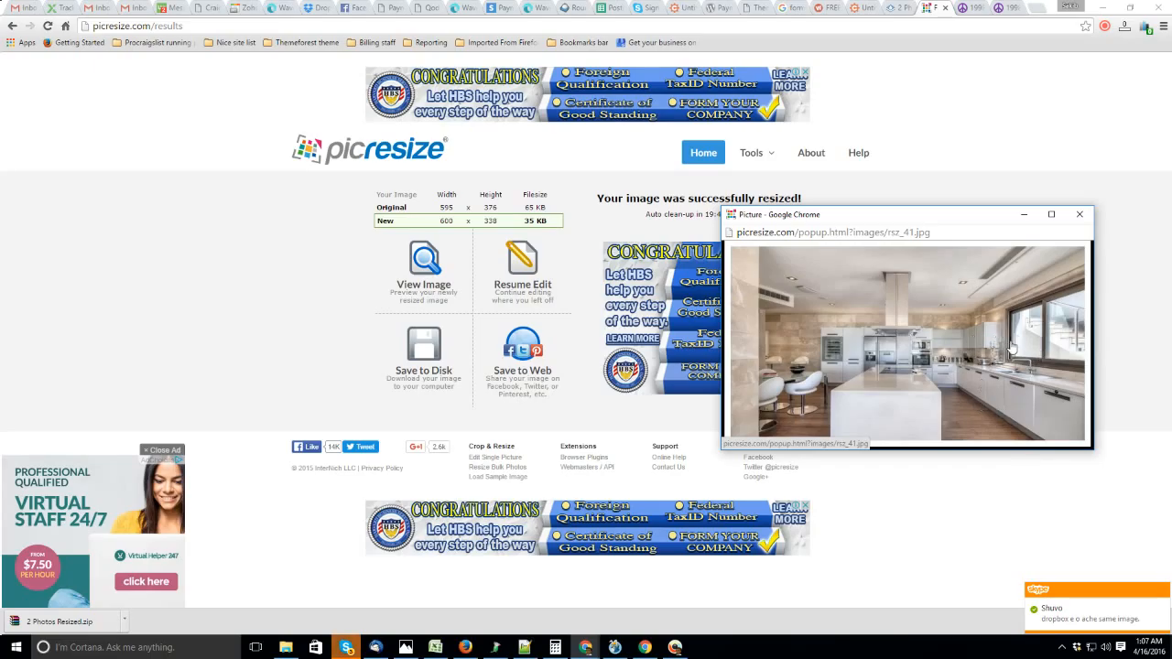
pyautogui.moveTo(980, 371)
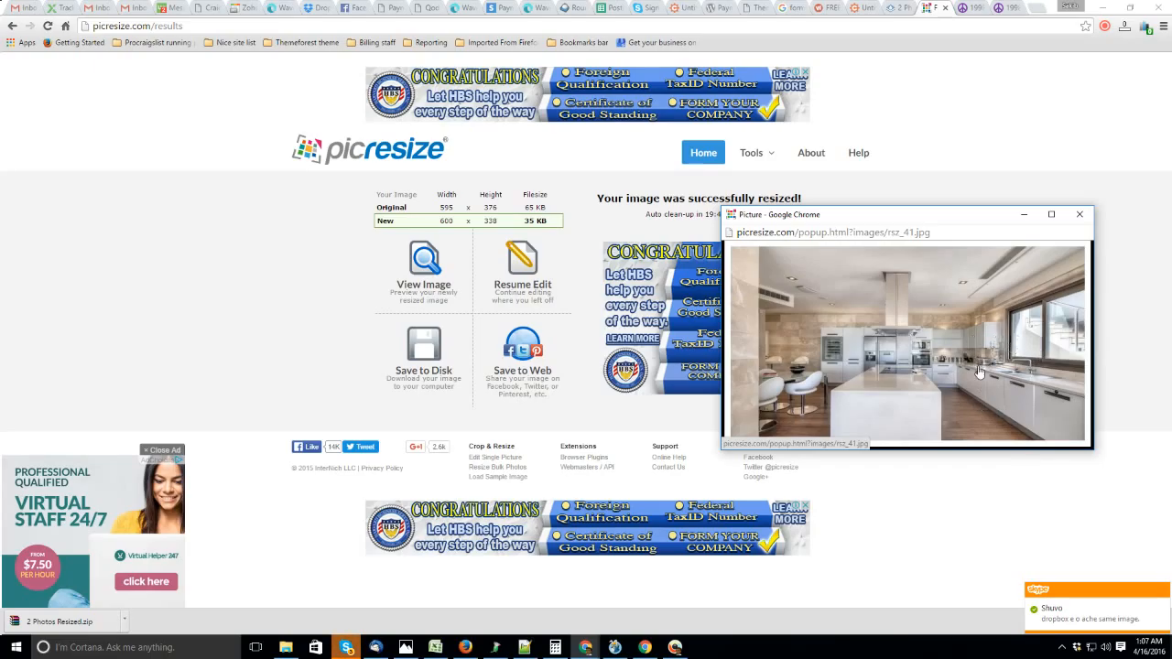
pyautogui.moveTo(952, 433)
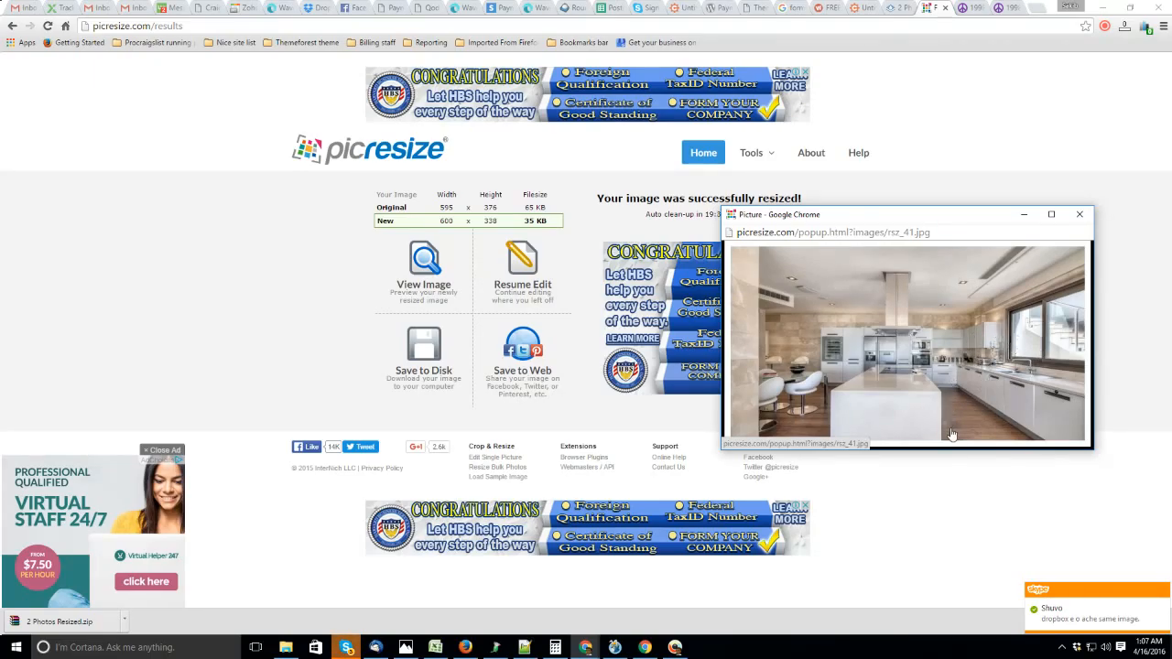